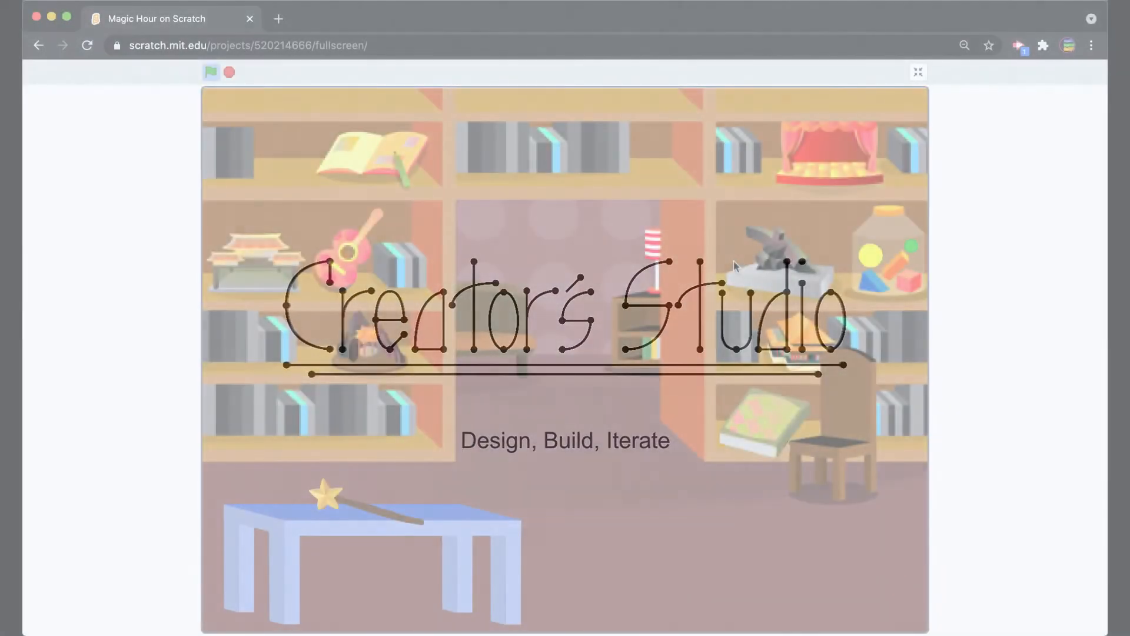
Step: Start the Magic Hour project and wave the wand across the library stage
click(211, 72)
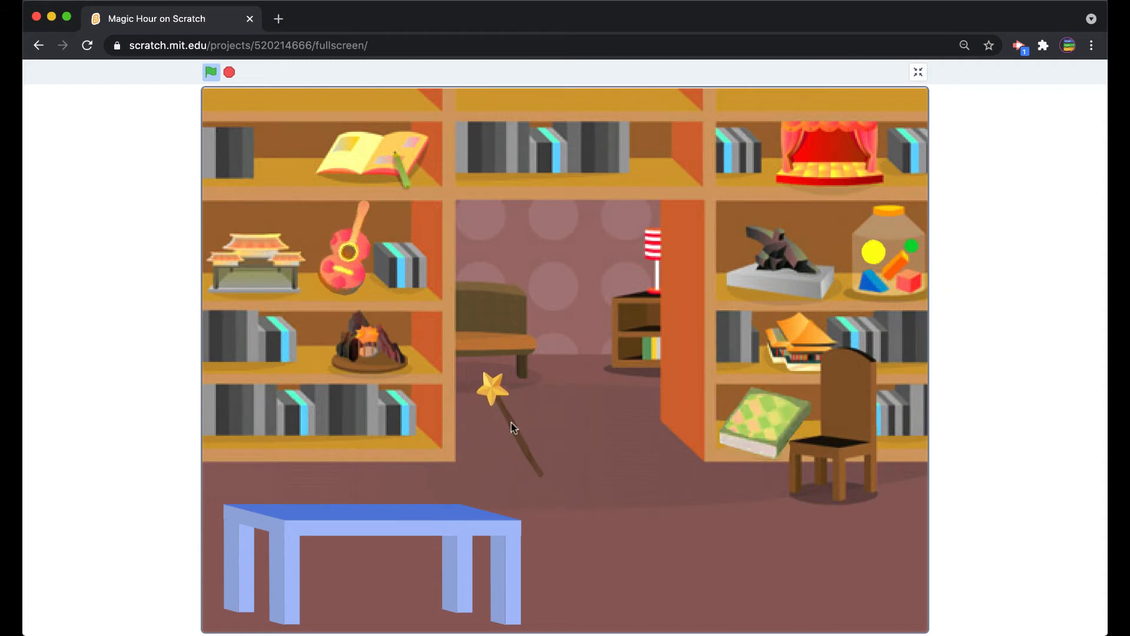
drag(494, 386, 327, 501)
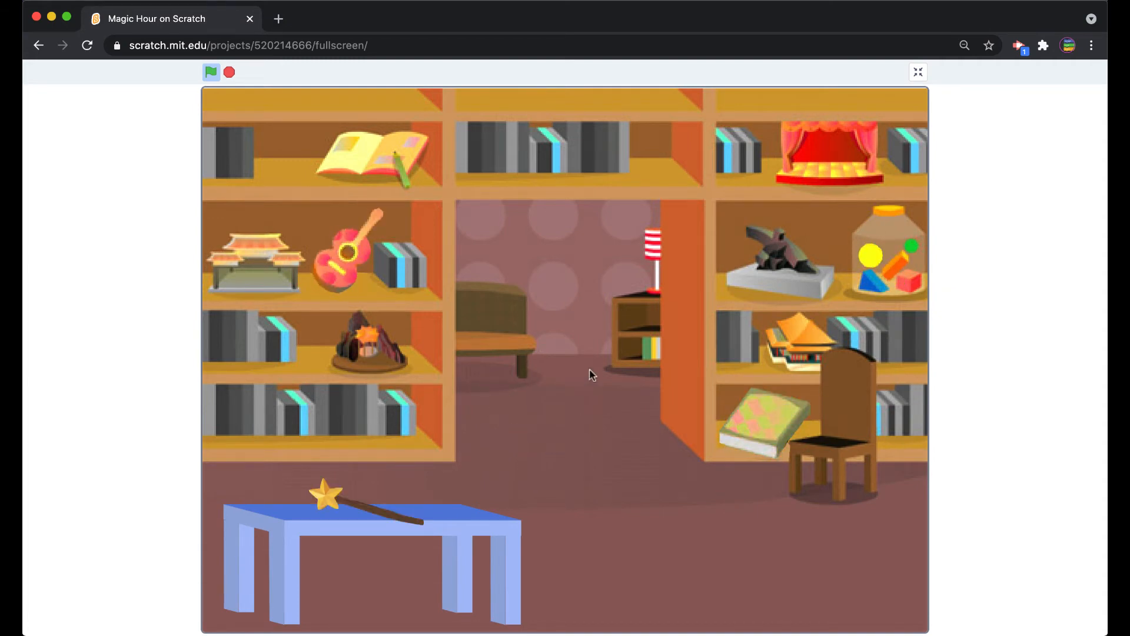
mouse_move(518, 380)
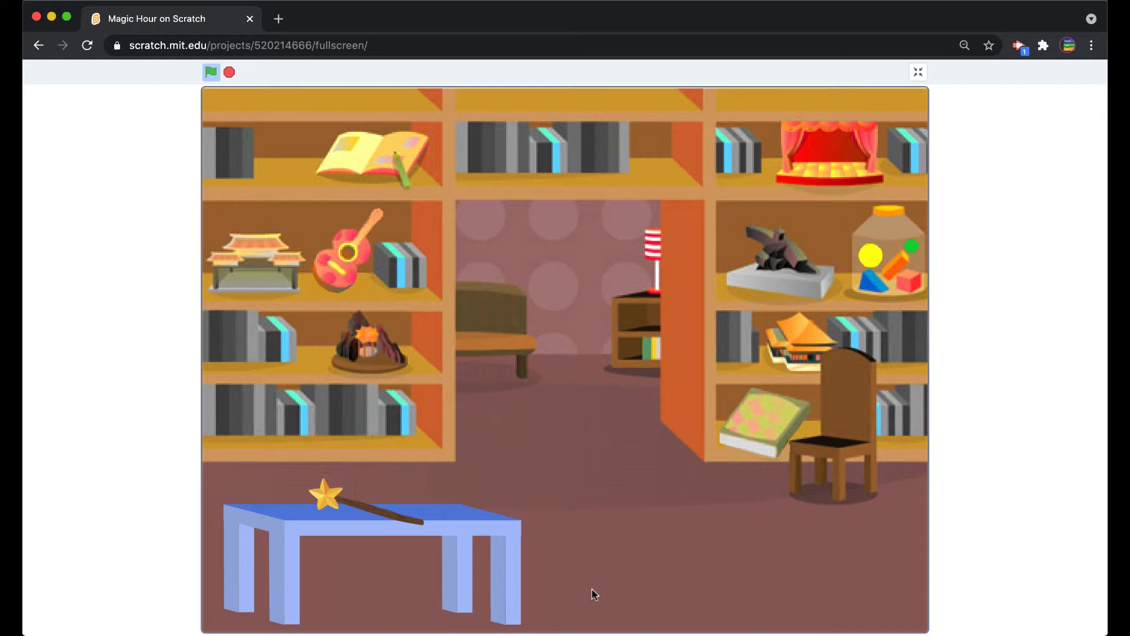
mouse_move(612, 597)
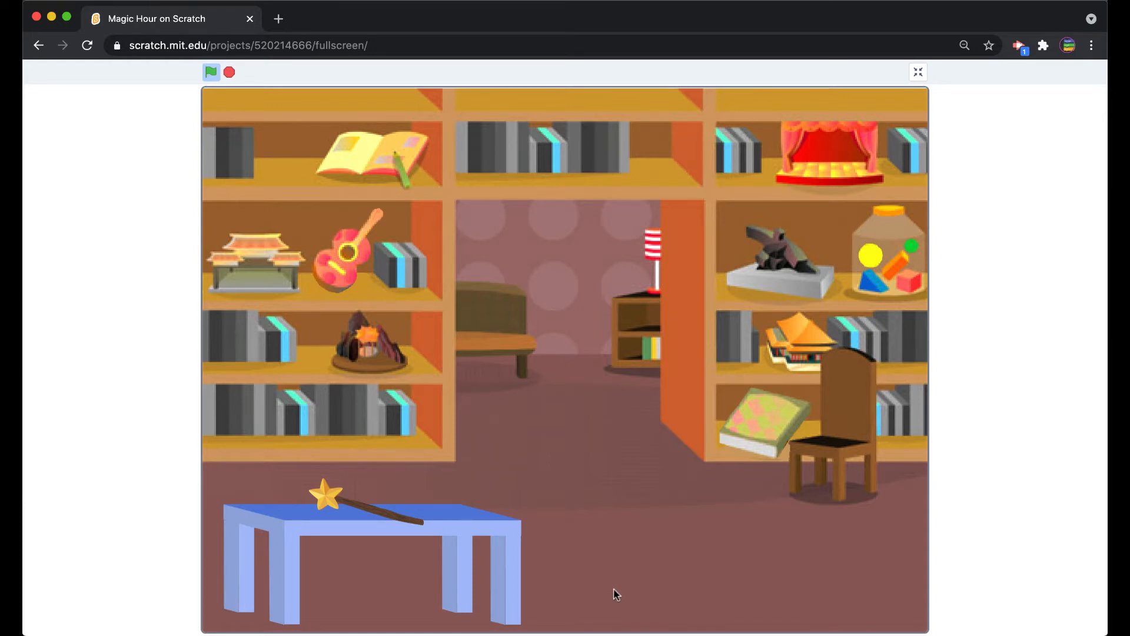
mouse_move(655, 391)
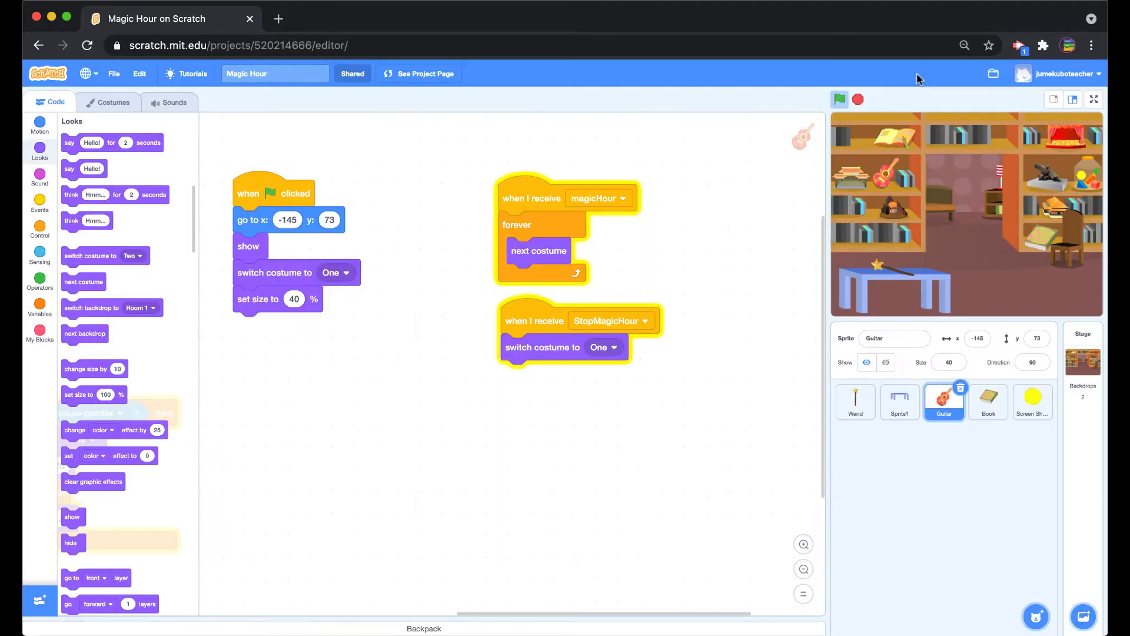
mouse_move(794, 376)
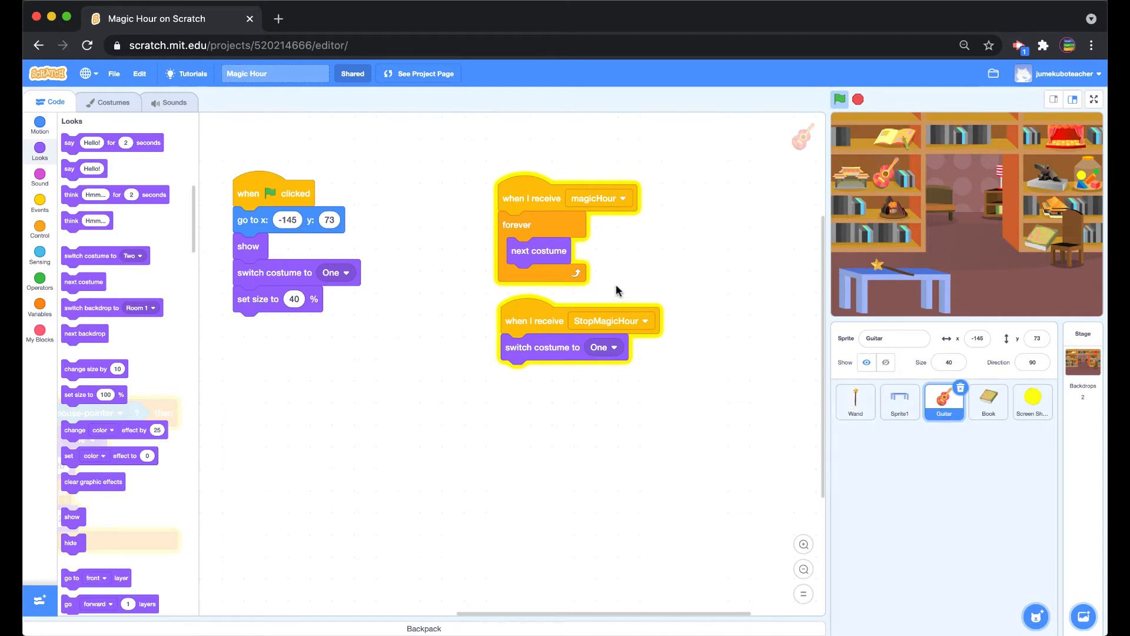
Step: Select the Wand sprite to view its magicHour and StopMagicHour broadcast script
click(855, 402)
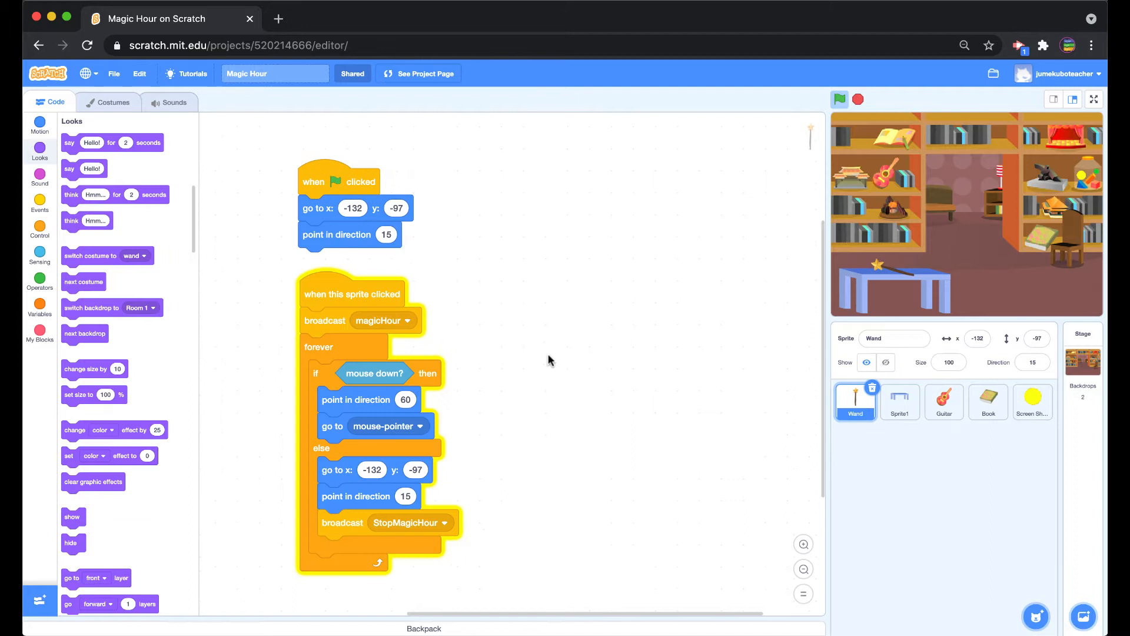
mouse_move(657, 343)
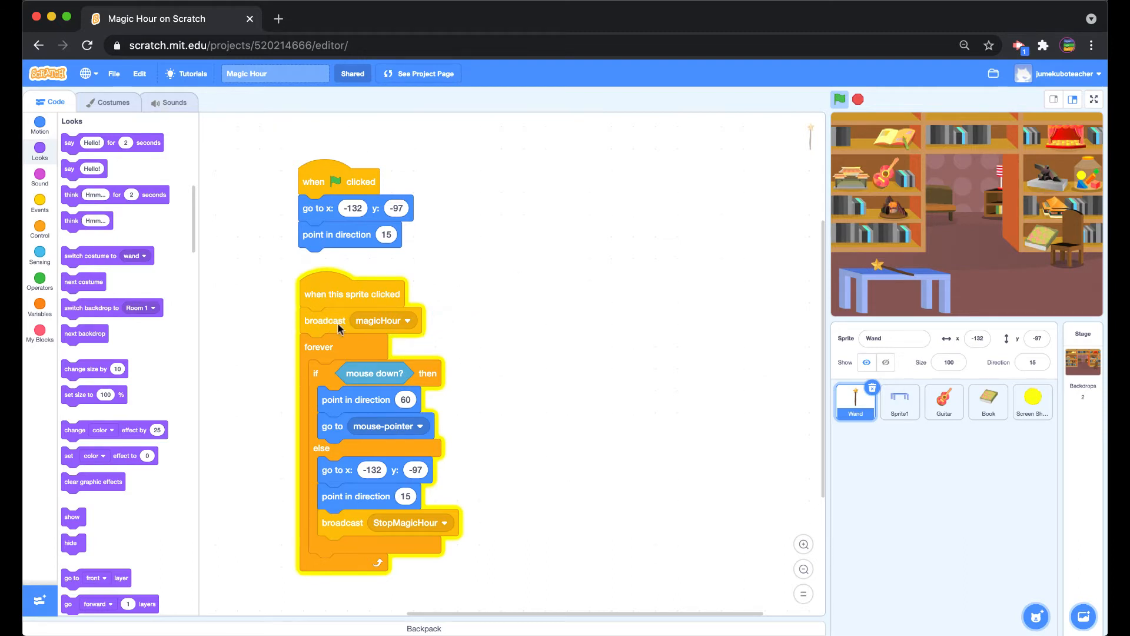
click(40, 204)
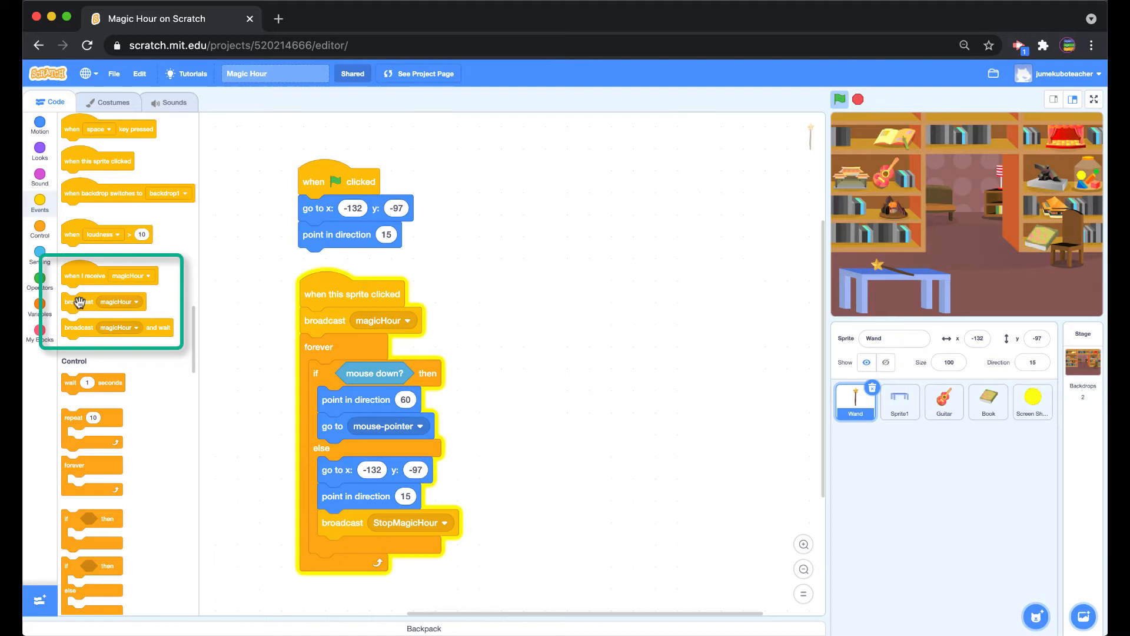
drag(100, 302, 661, 266)
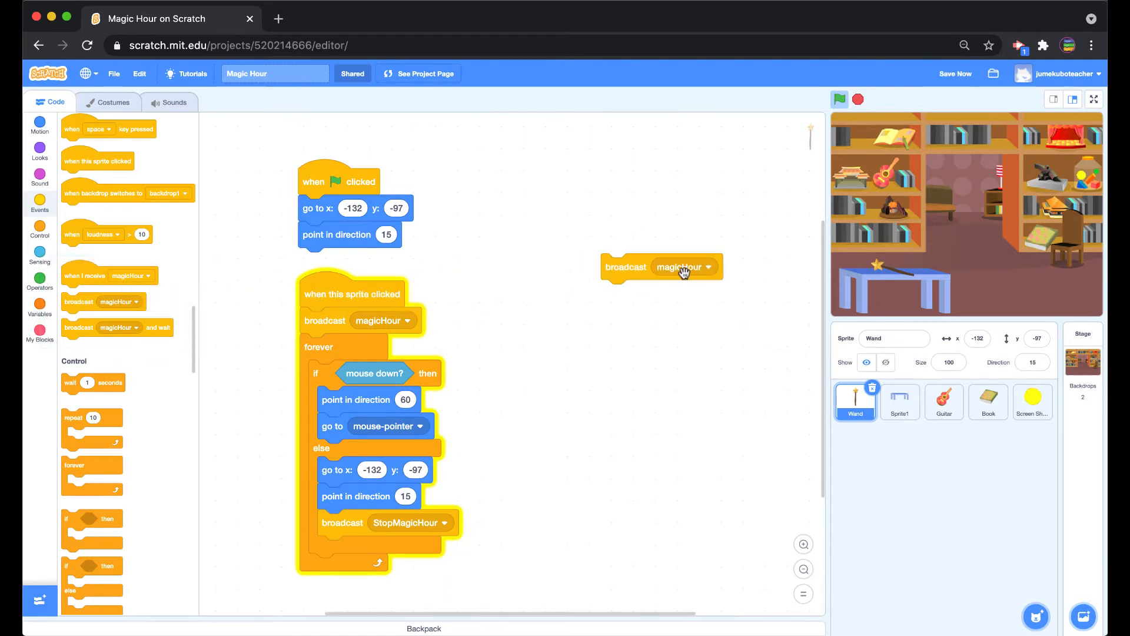
click(684, 267)
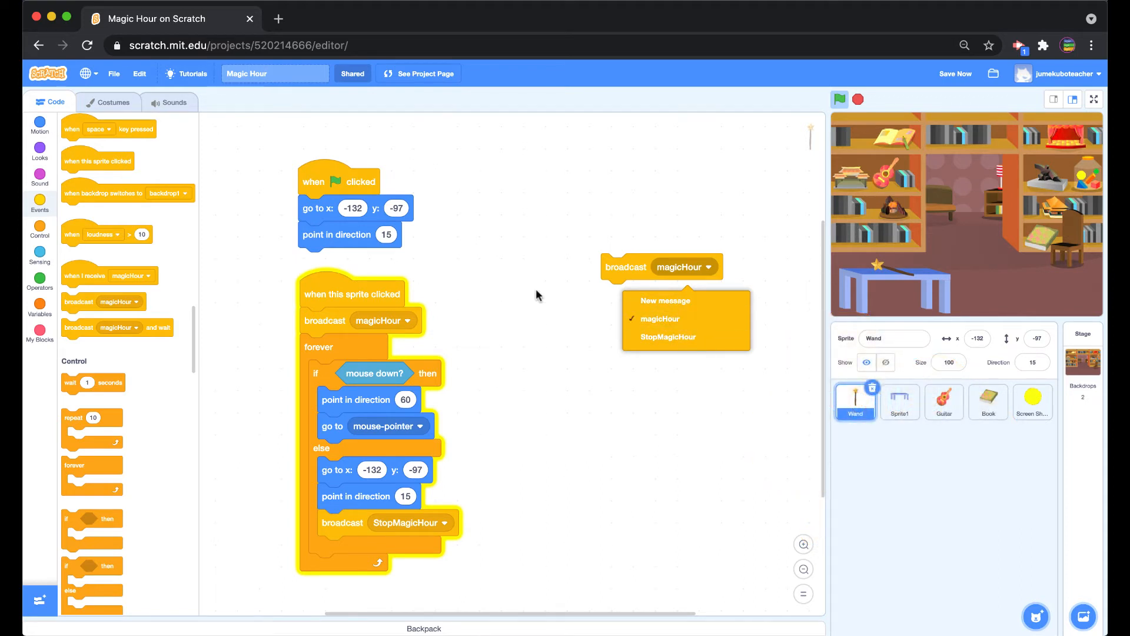
mouse_move(674, 328)
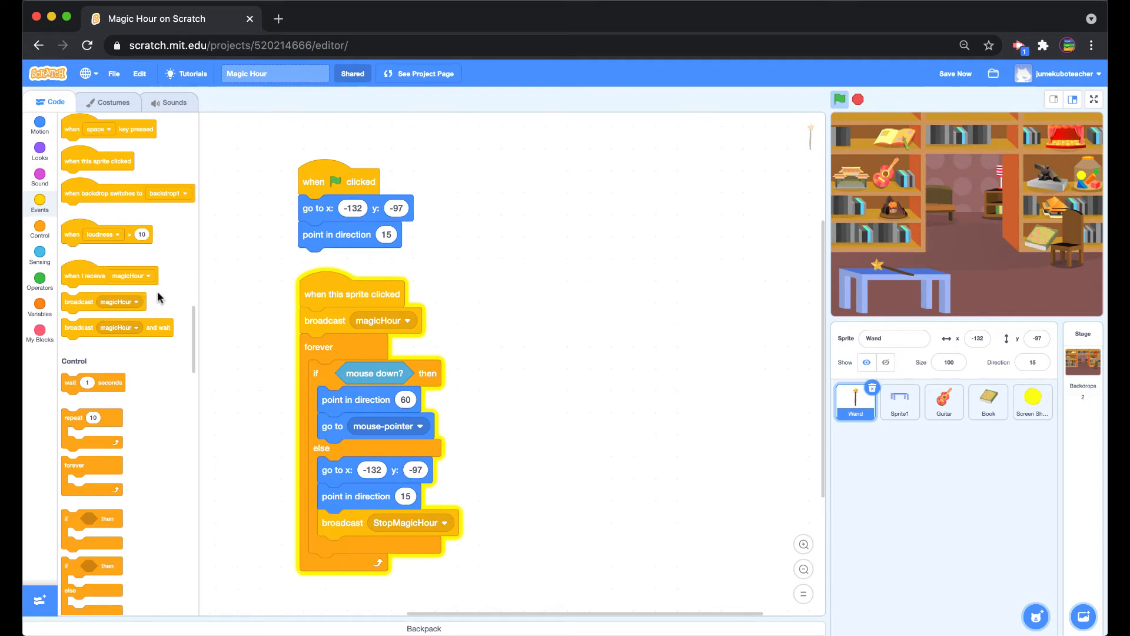
mouse_move(122, 335)
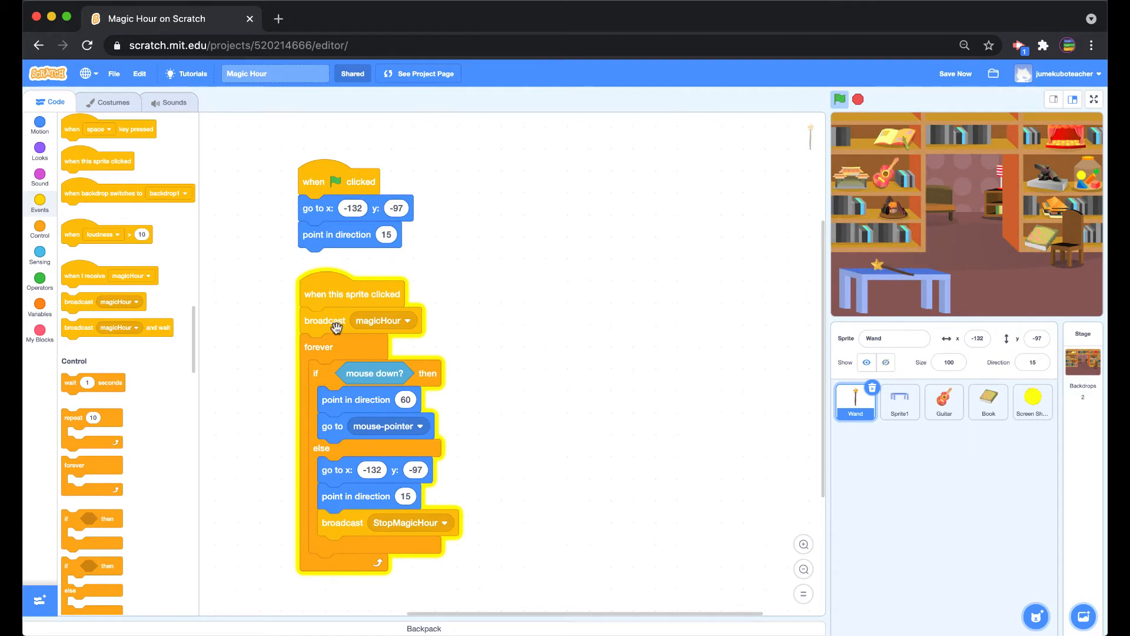
mouse_move(445, 328)
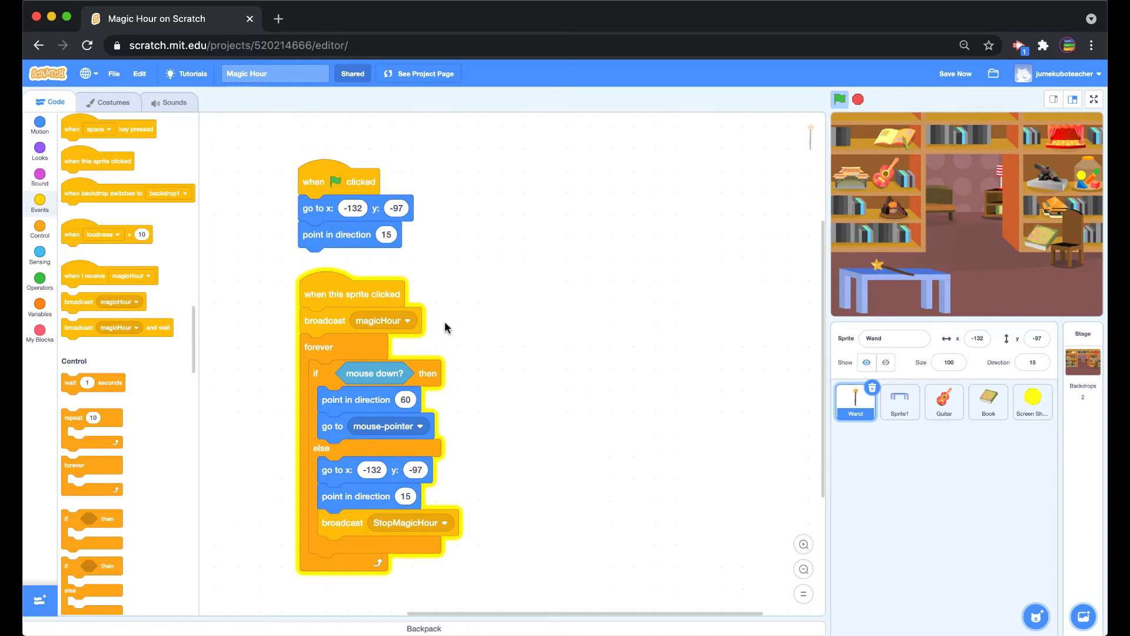
Step: Select the Guitar sprite, then the Book sprite to see its colour-effect scripts
click(944, 402)
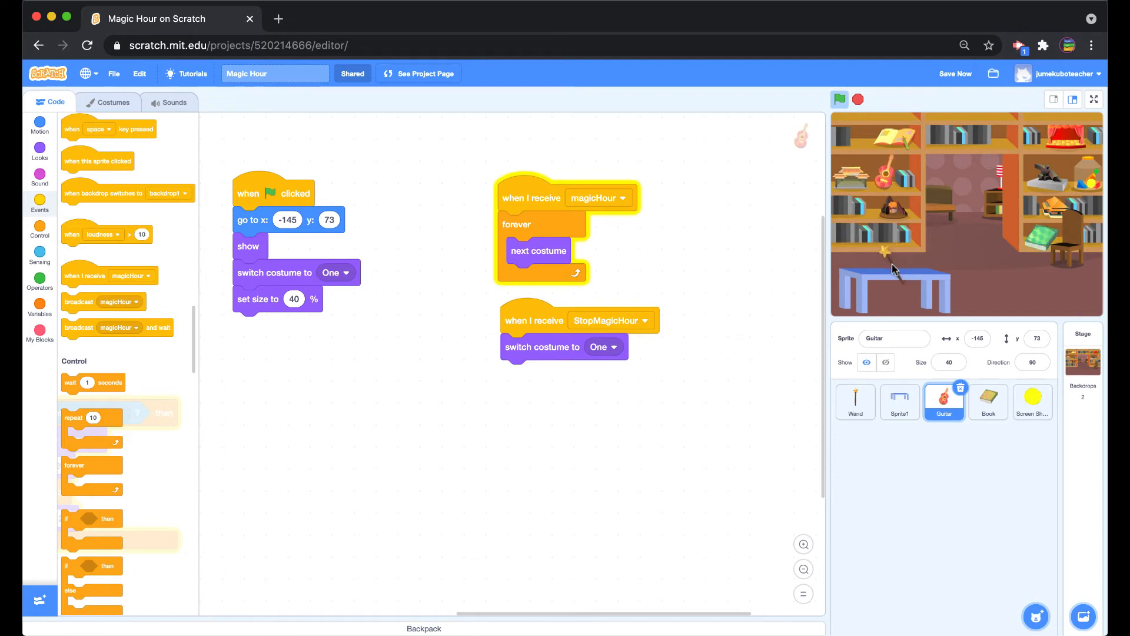
click(988, 402)
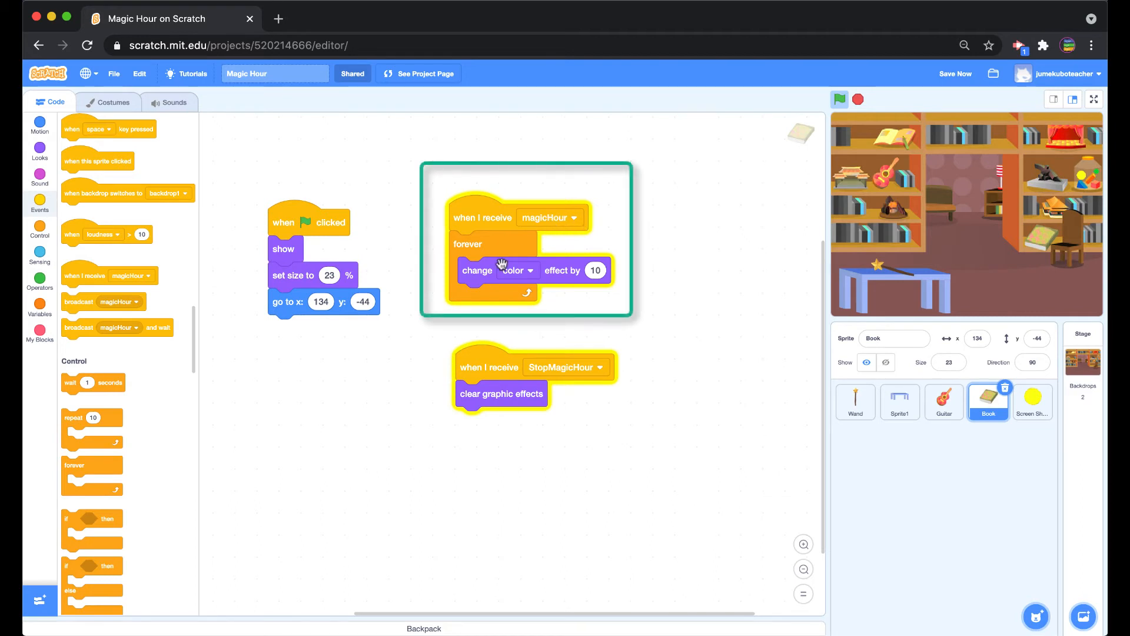
mouse_move(537, 279)
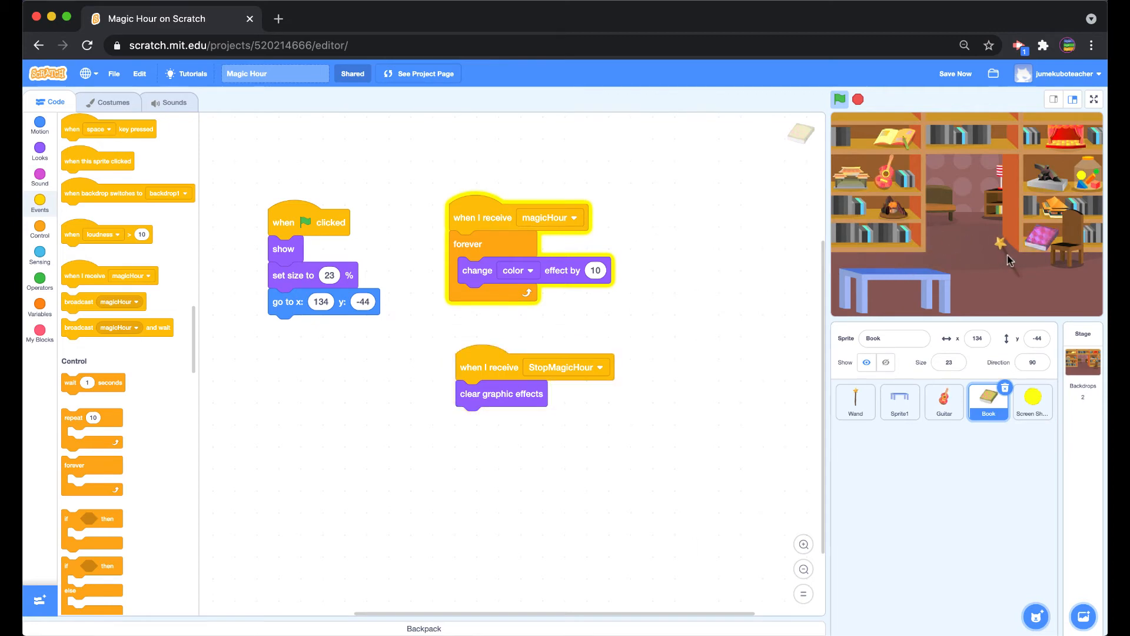
Step: Select the yellow ball sprite, glance at its costume, and return to its spin scripts
click(855, 402)
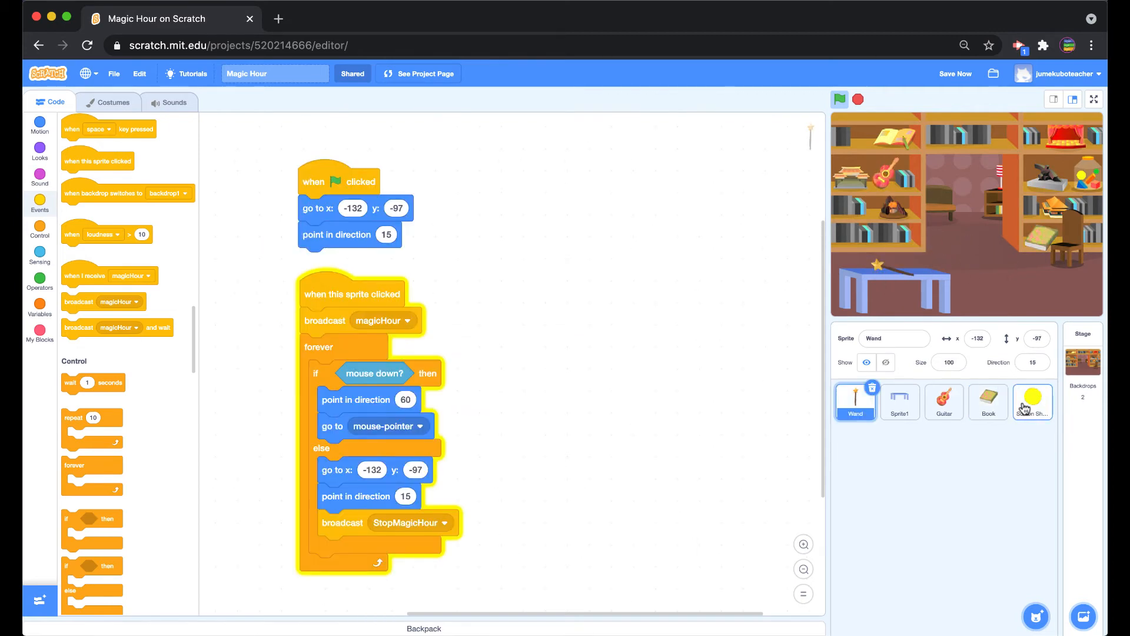
click(1032, 402)
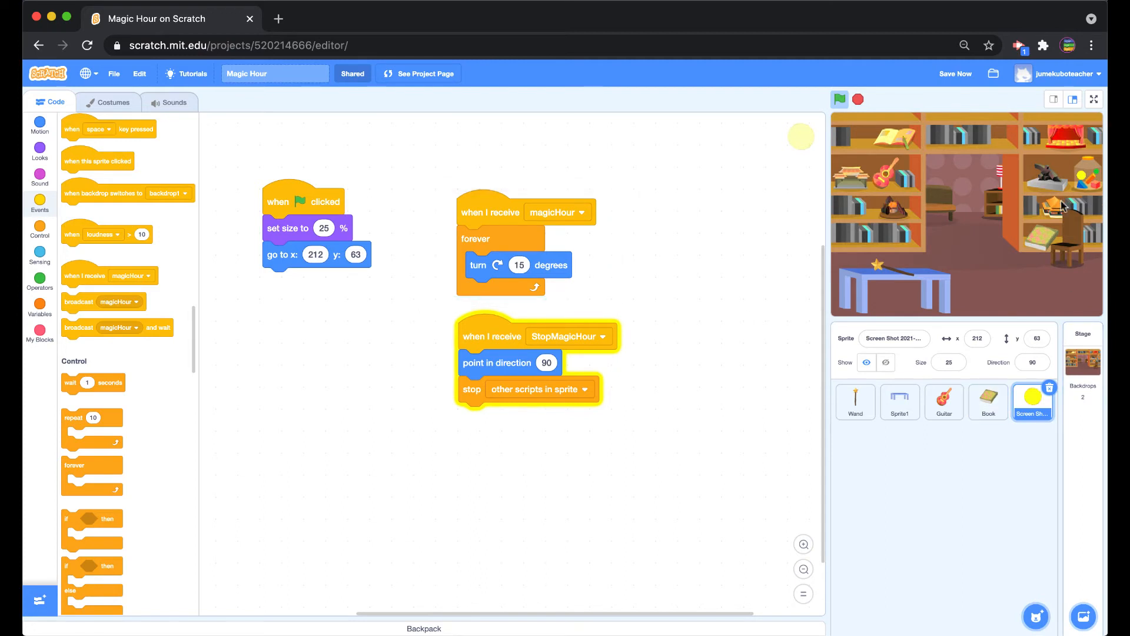
click(112, 102)
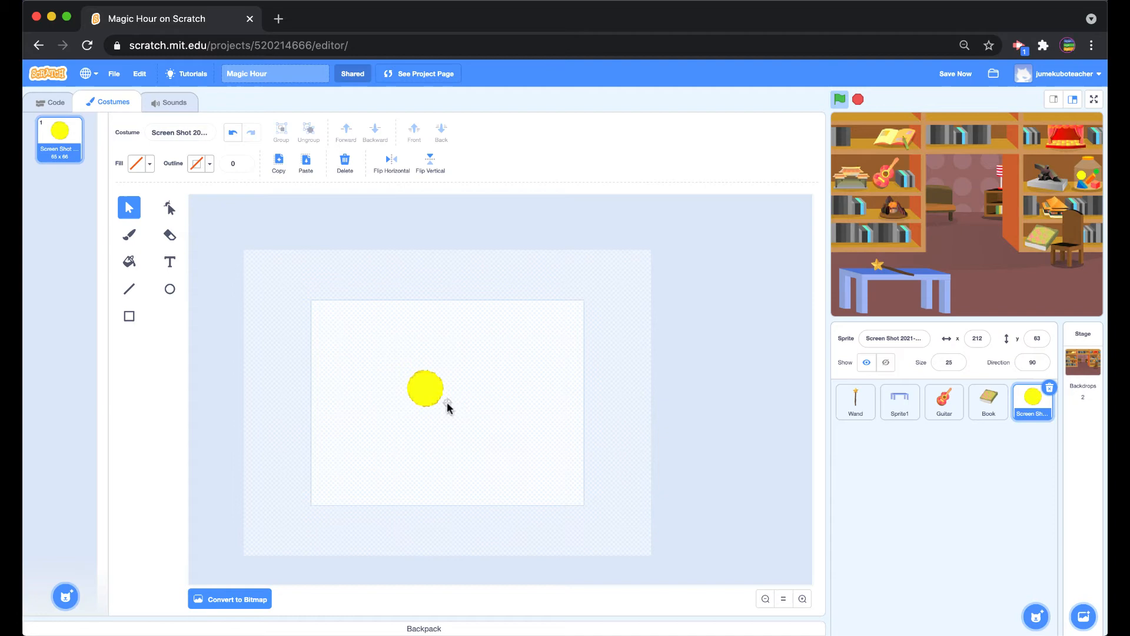
mouse_move(474, 411)
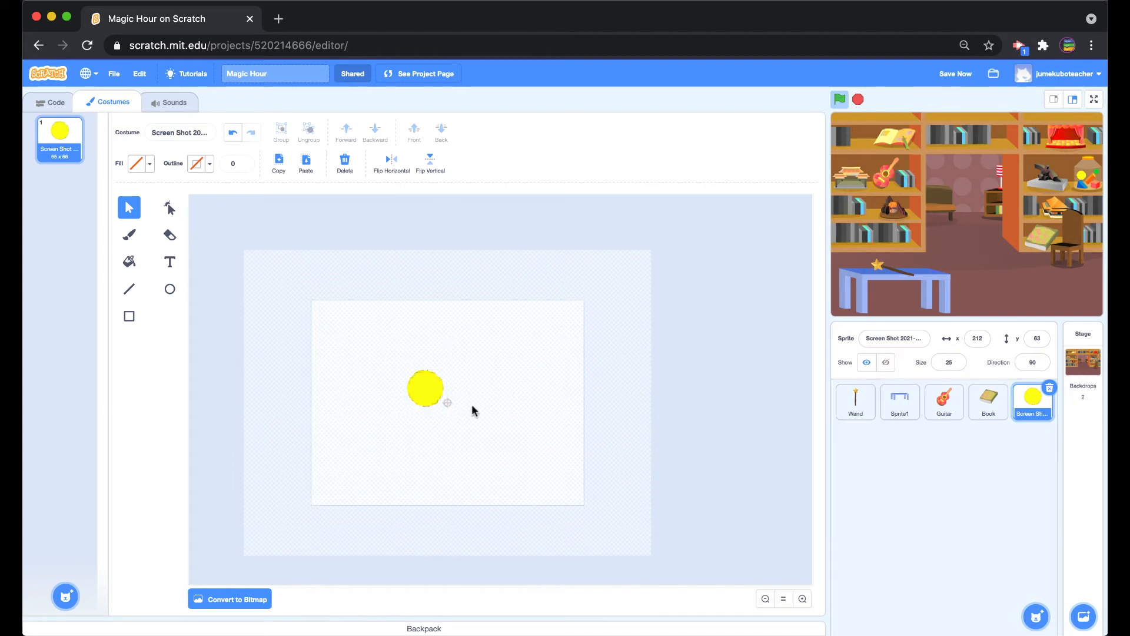
mouse_move(505, 380)
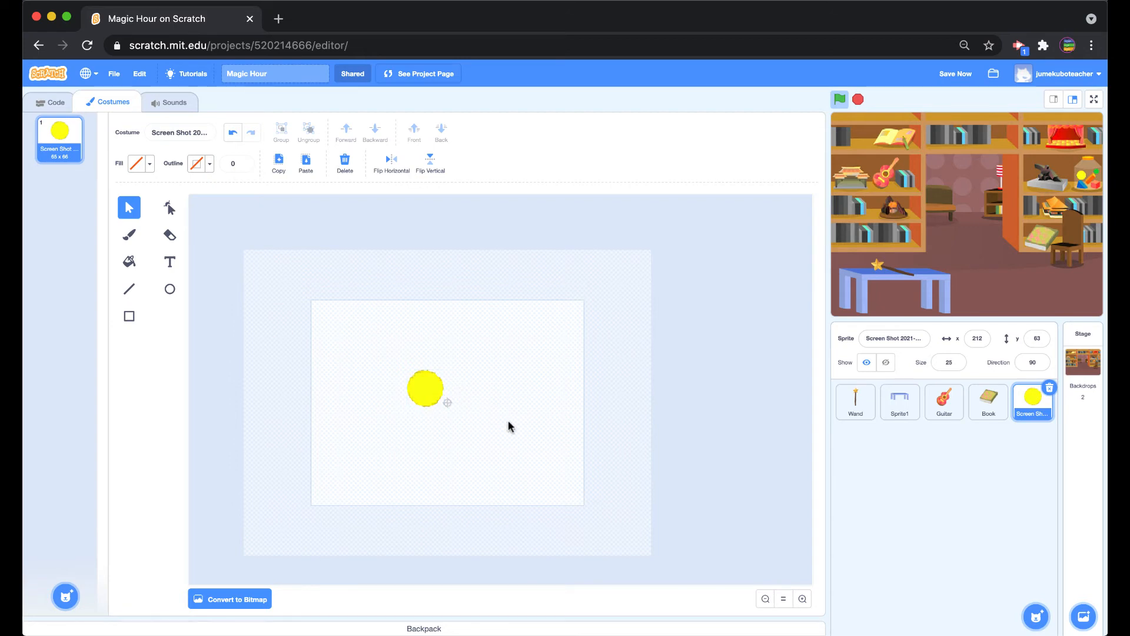
click(56, 102)
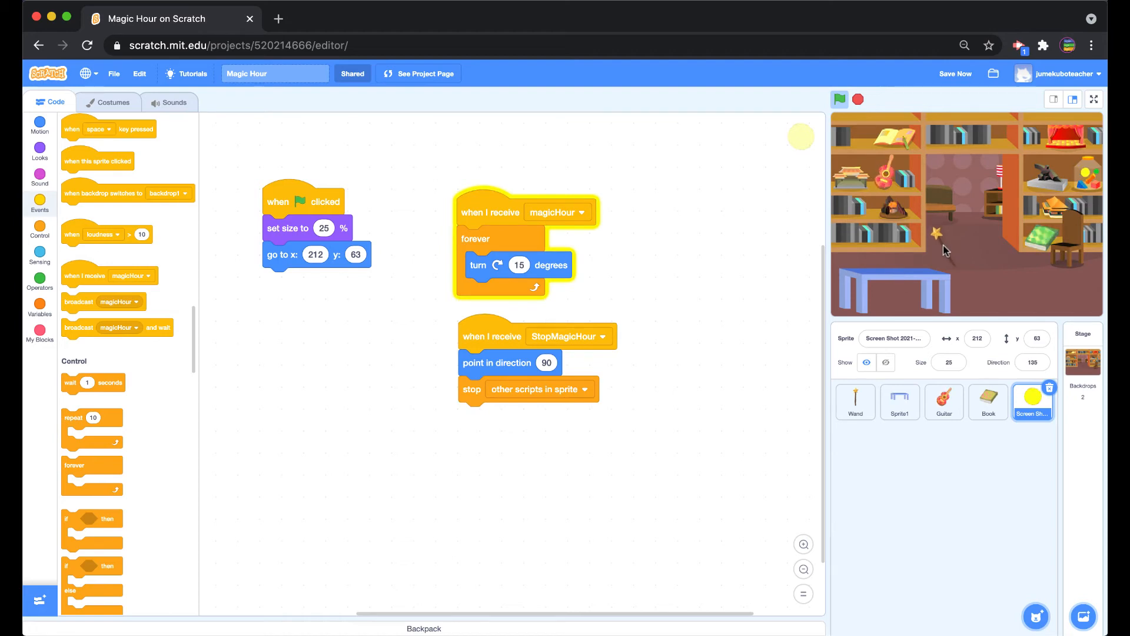
Step: Reopen the Wand sprite's scripts and inspect its broadcast StopMagicHour block
click(855, 401)
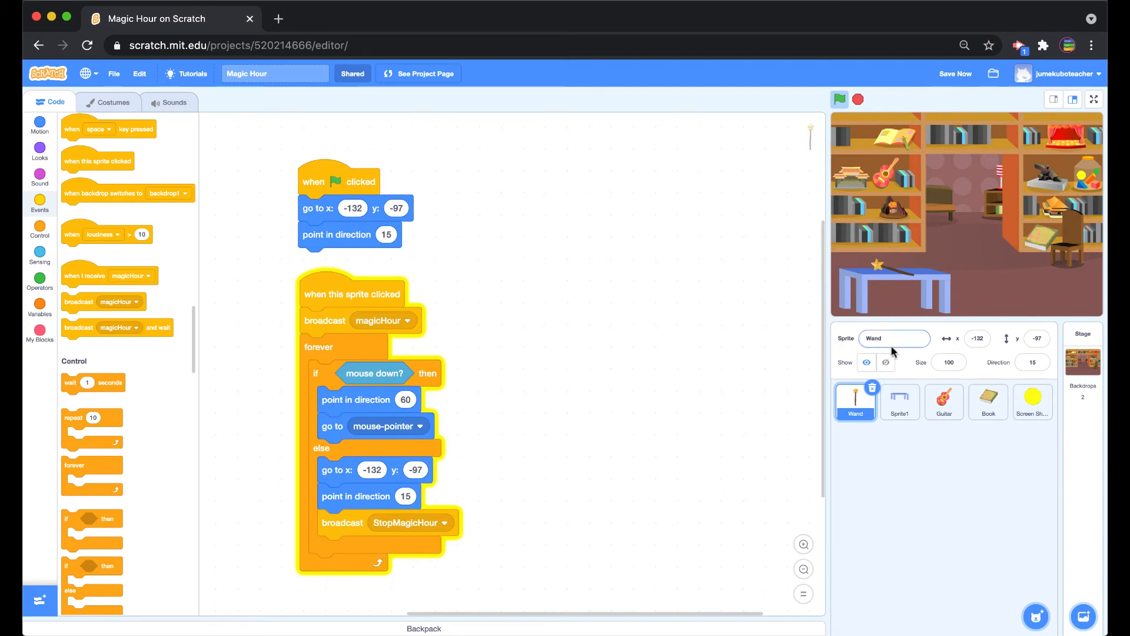
mouse_move(475, 355)
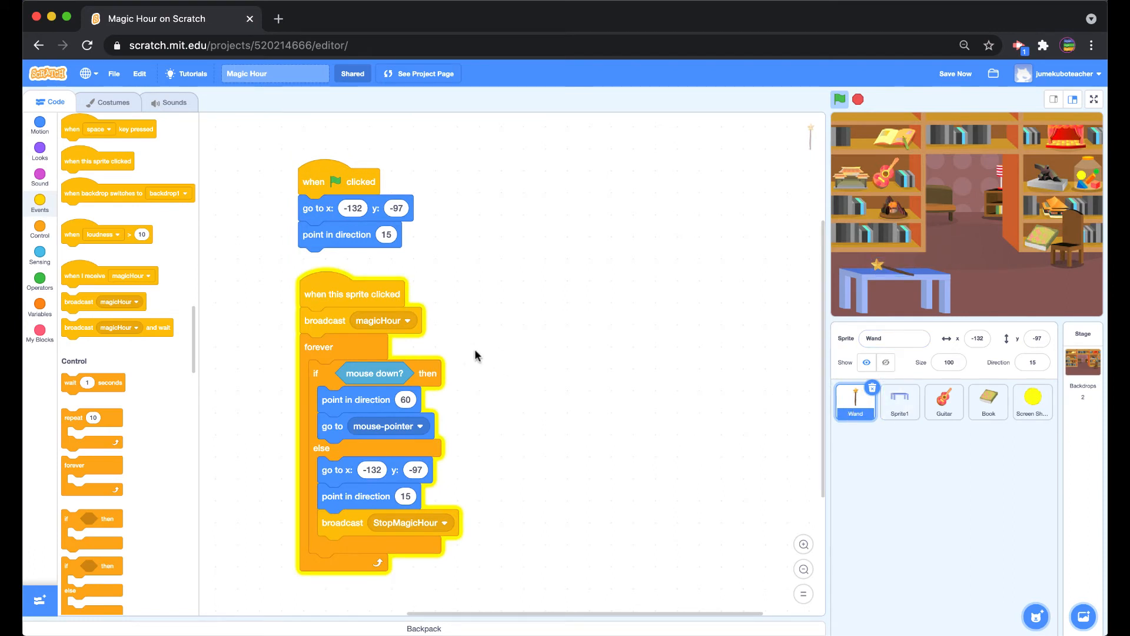
mouse_move(382, 382)
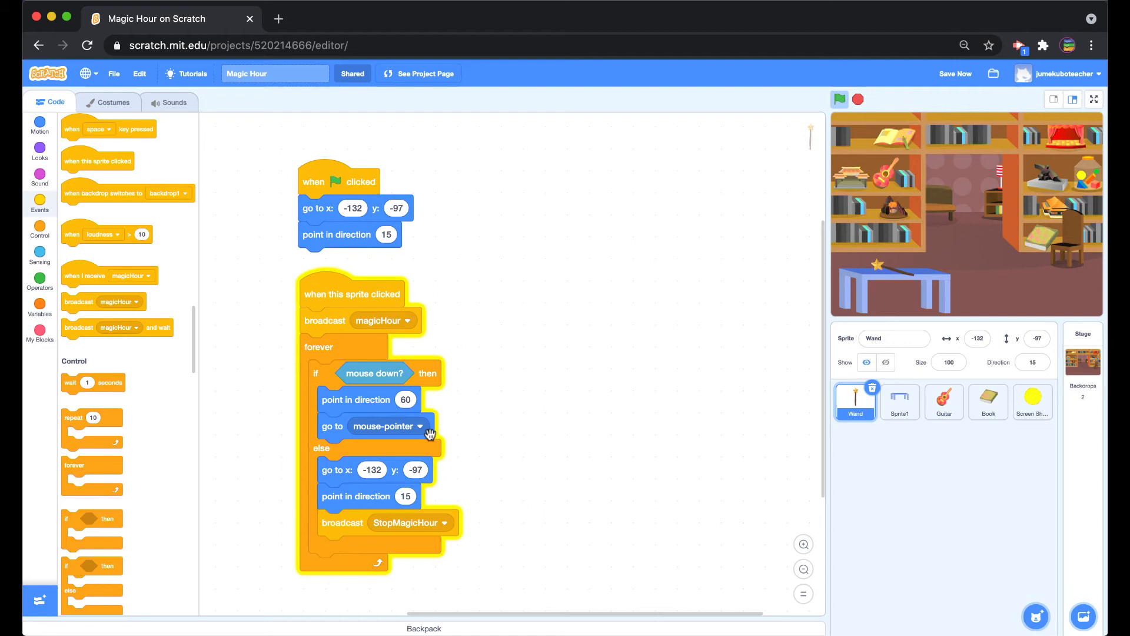
click(954, 74)
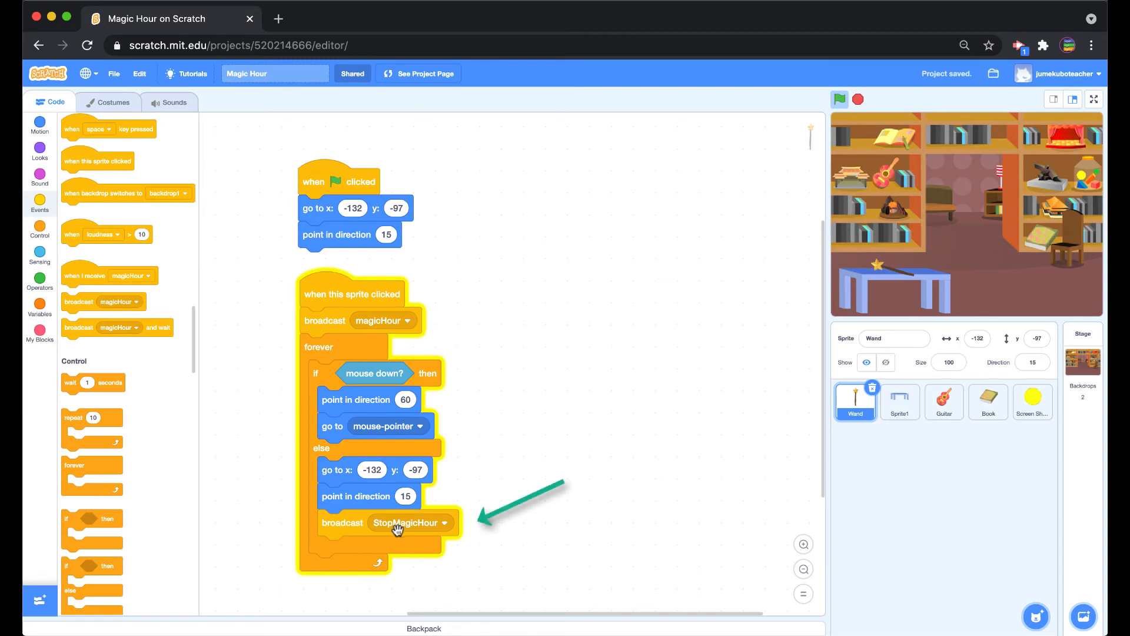
mouse_move(346, 481)
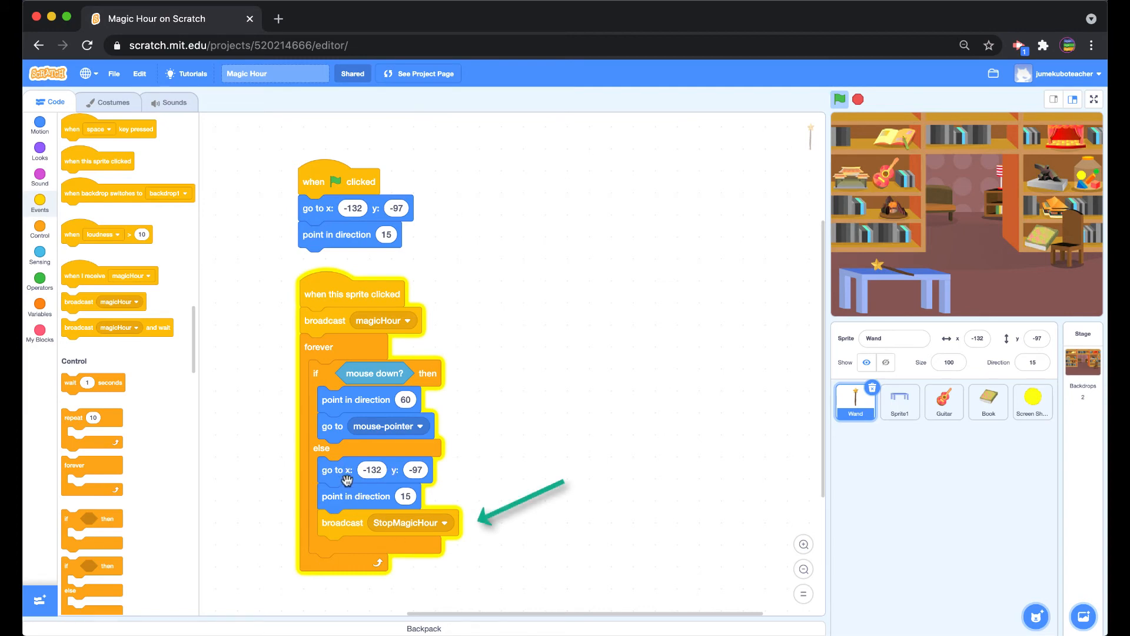
mouse_move(339, 527)
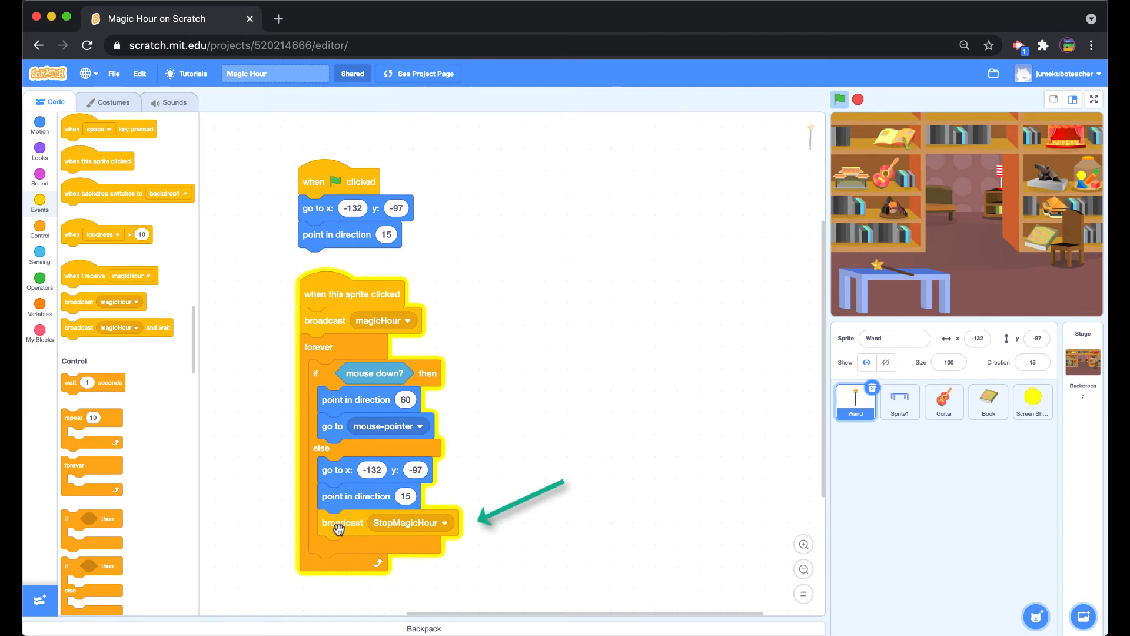
mouse_move(417, 533)
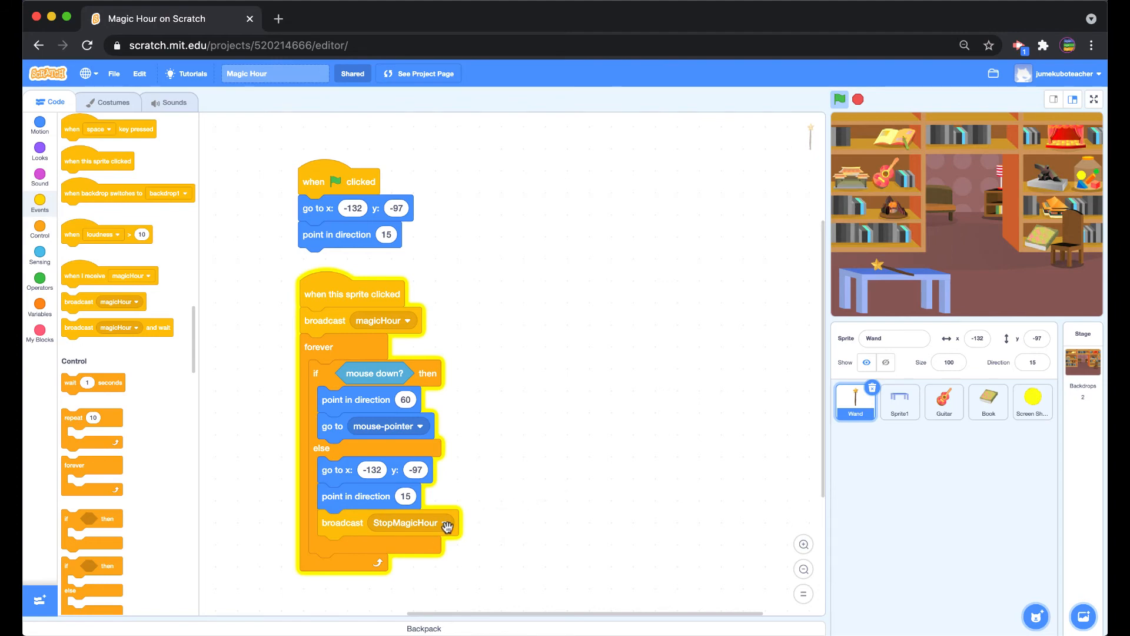
mouse_move(504, 505)
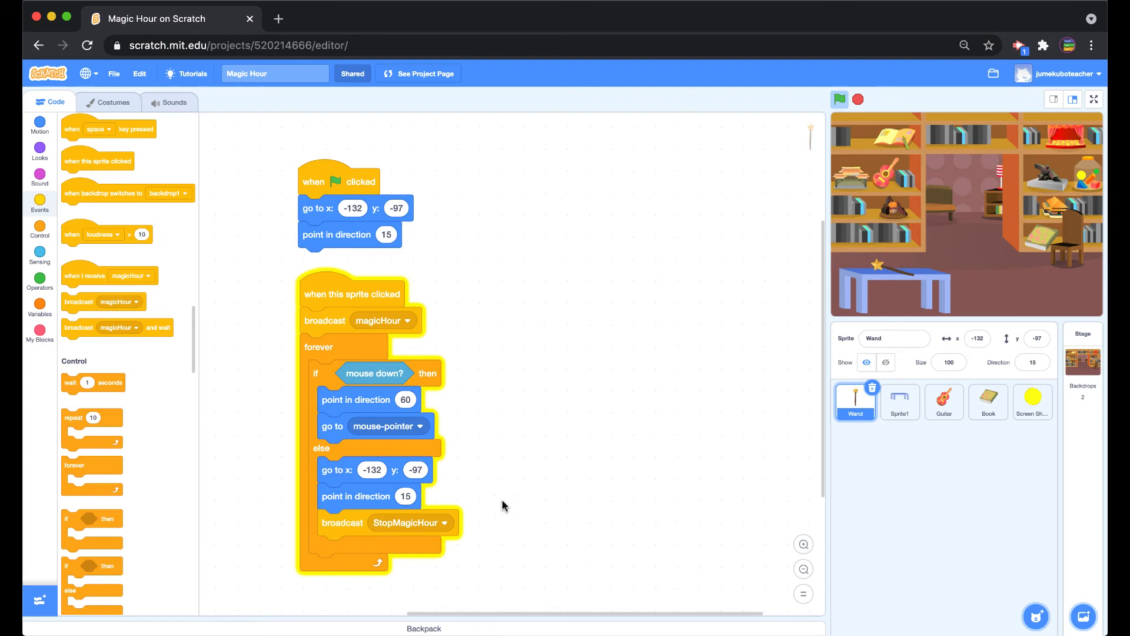
Step: Review the Guitar, Book and yellow ball sprites' receive scripts in turn
click(944, 402)
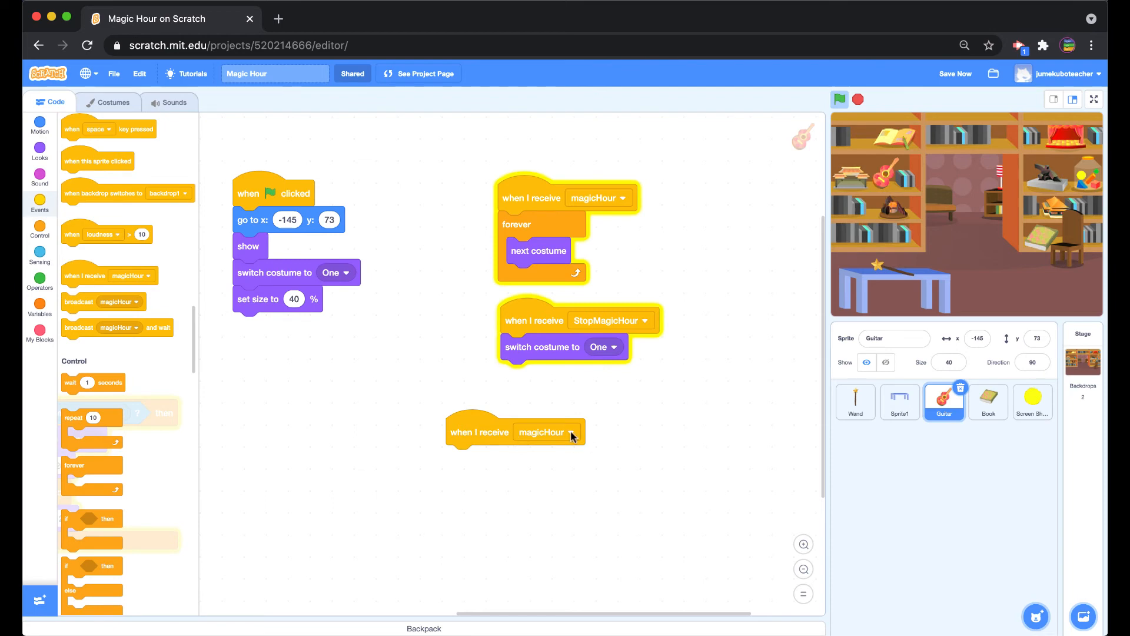
click(571, 432)
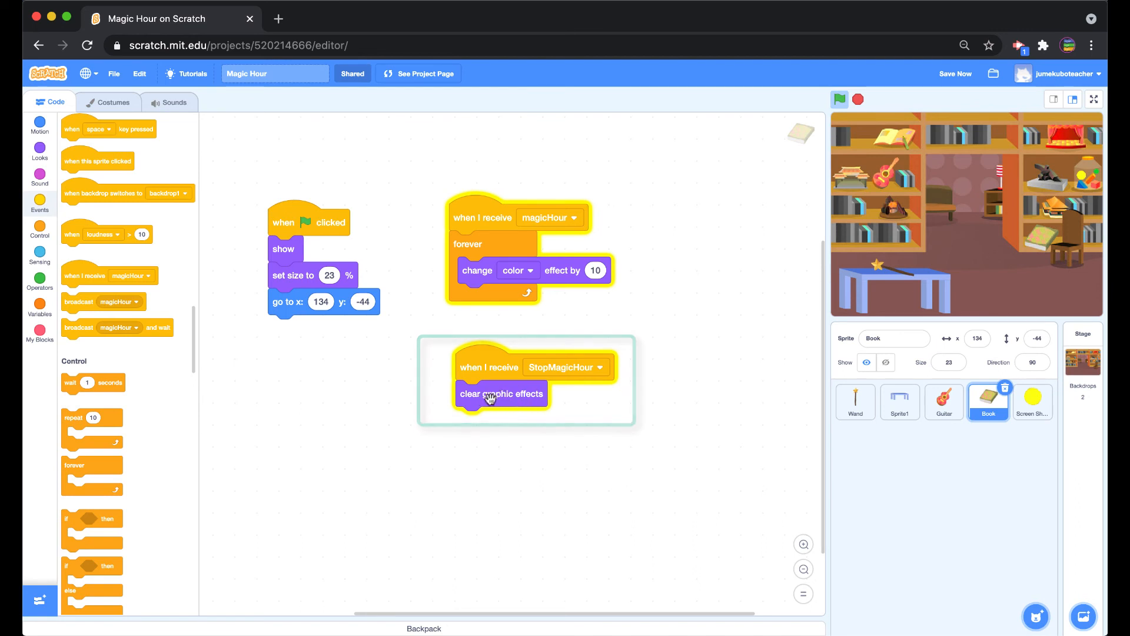
click(1031, 402)
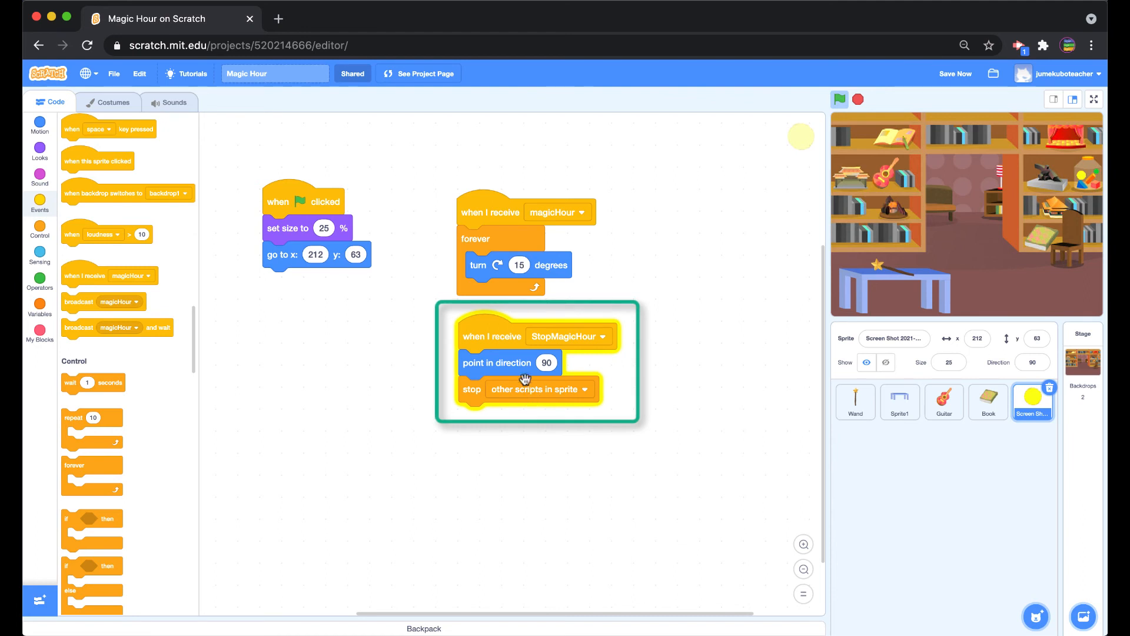
mouse_move(537, 388)
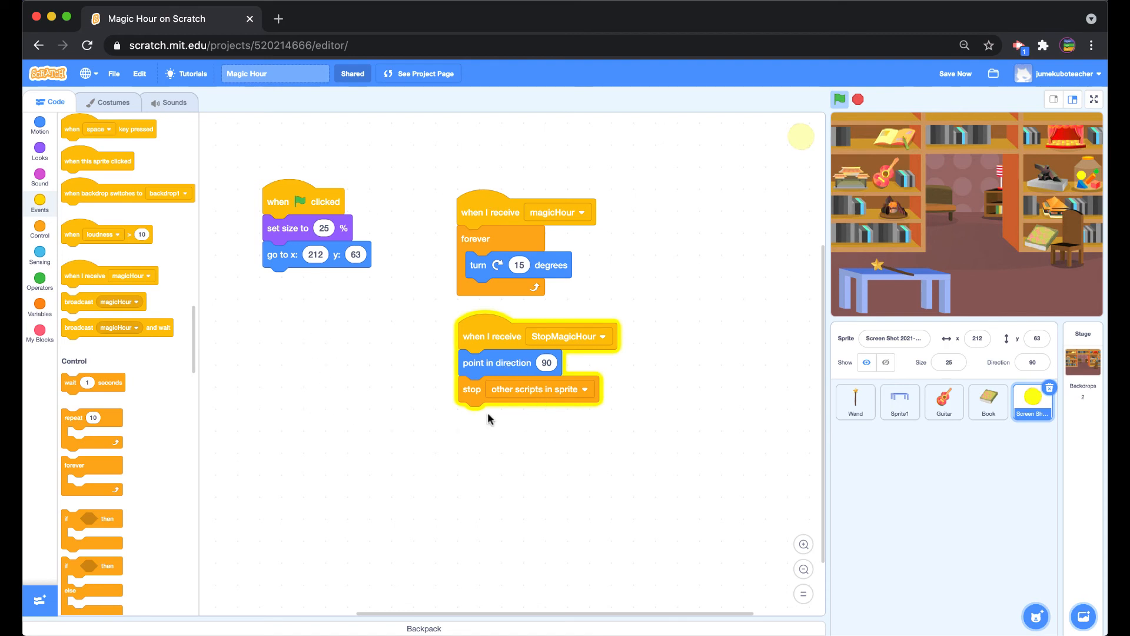
mouse_move(478, 423)
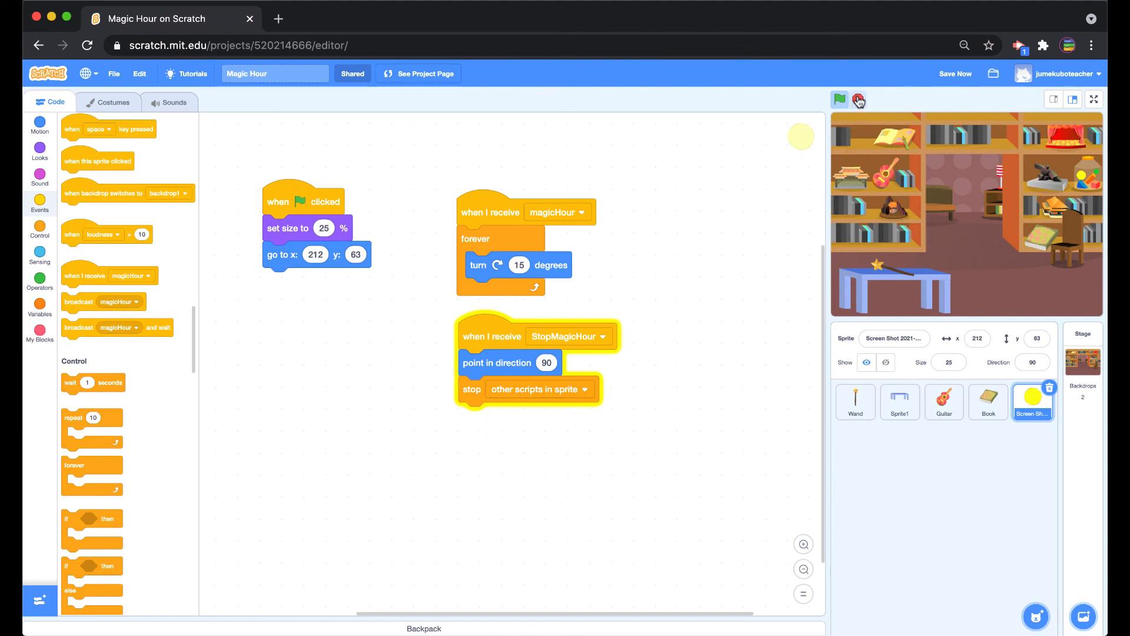
Step: Stop the project, click the wand to trigger magicHour, and reselect the Wand sprite
click(839, 100)
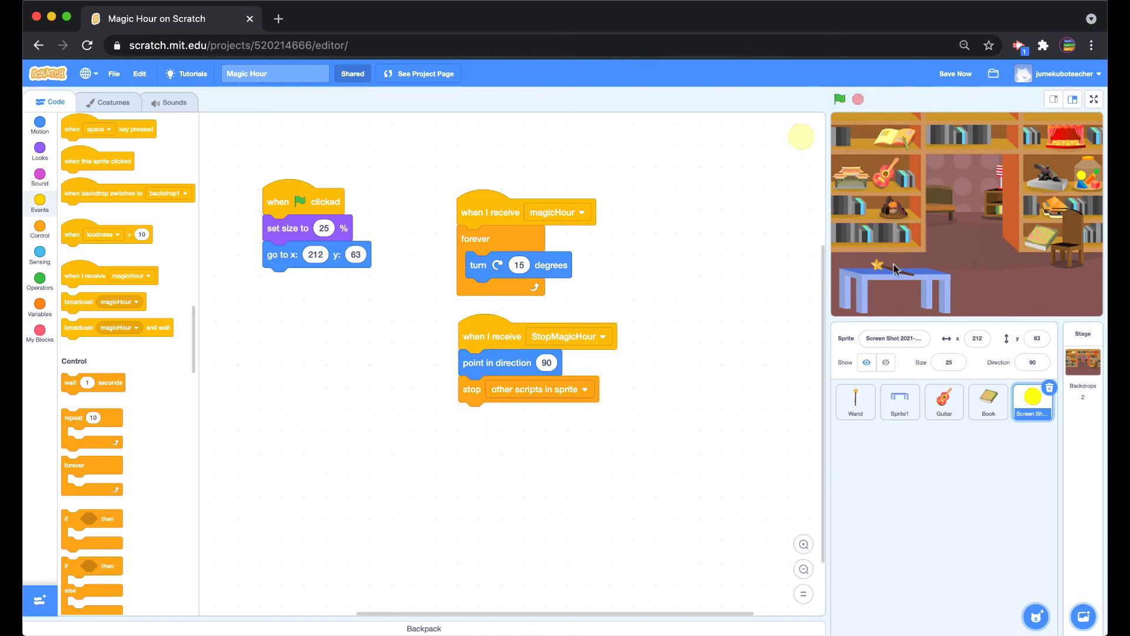
click(839, 100)
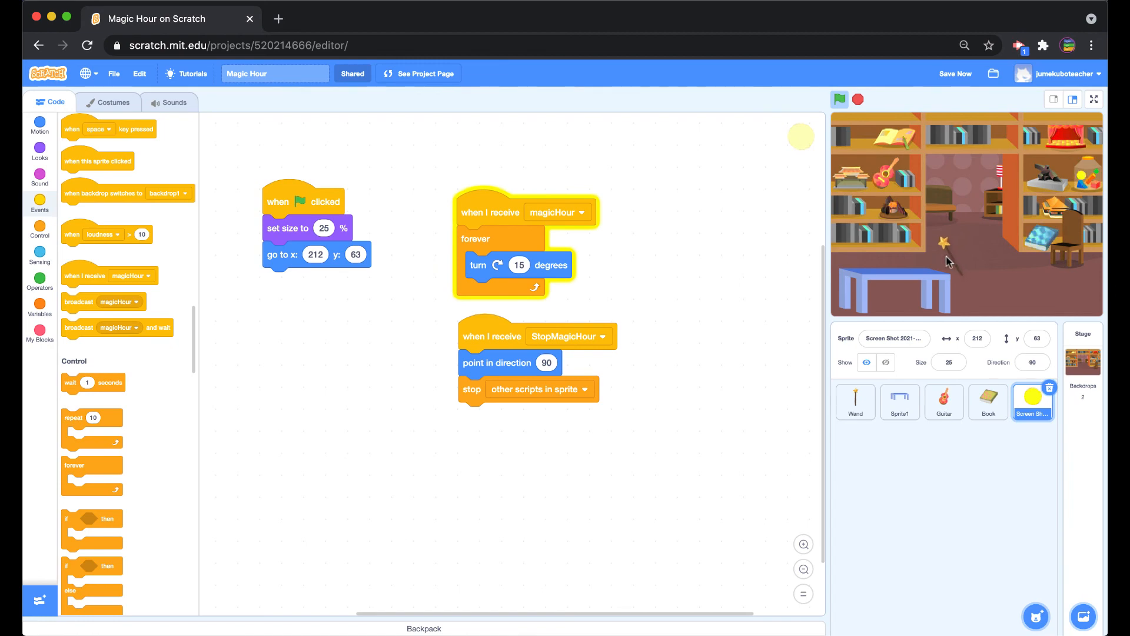
click(855, 402)
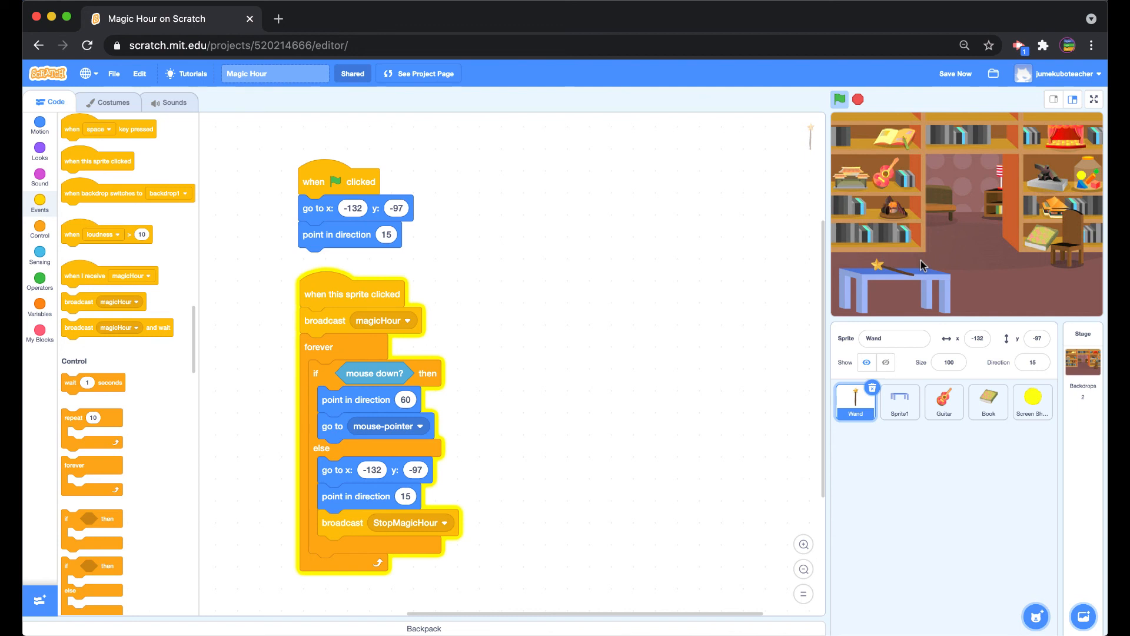
mouse_move(952, 125)
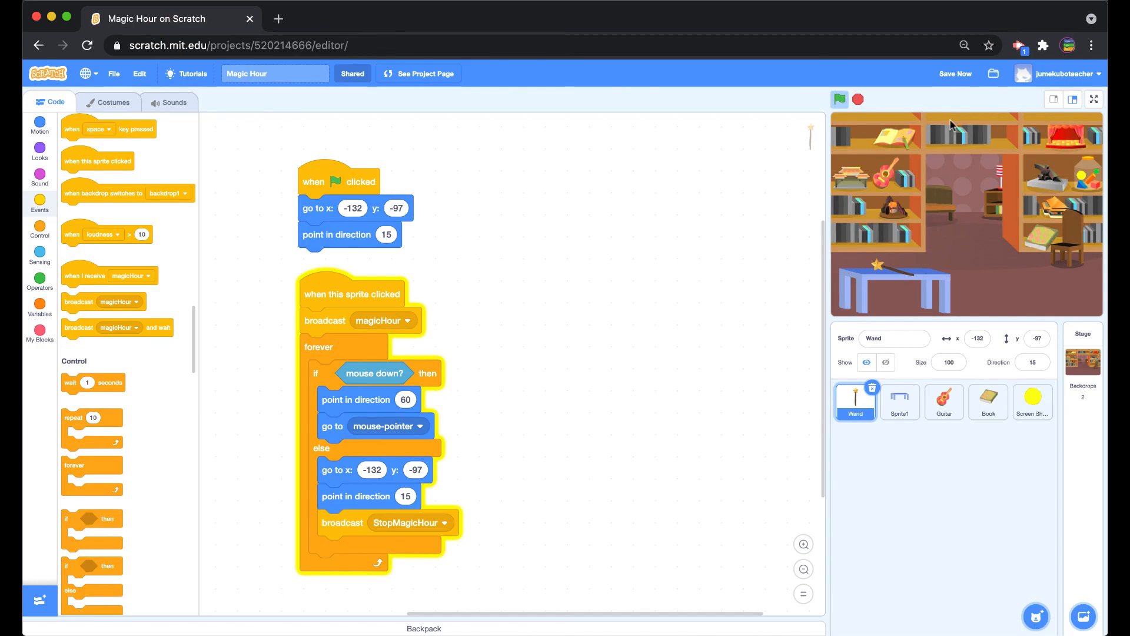